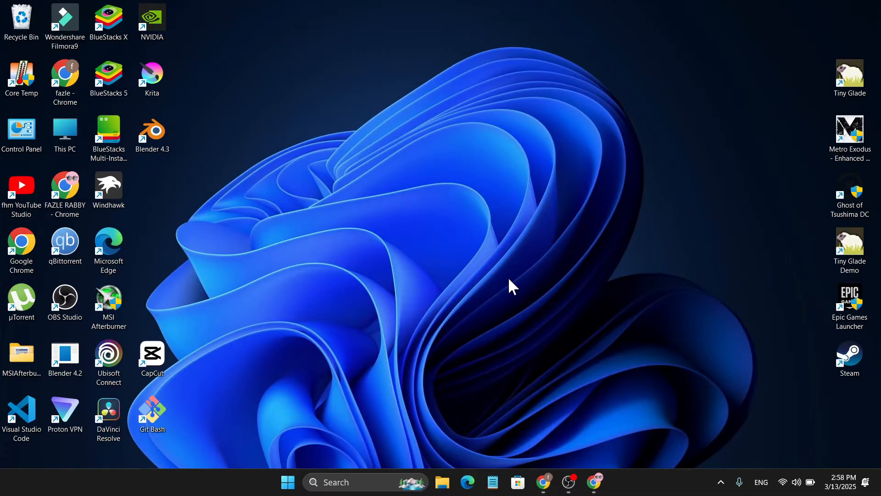
{"action": "mouse_move", "coordinate": [534, 319]}
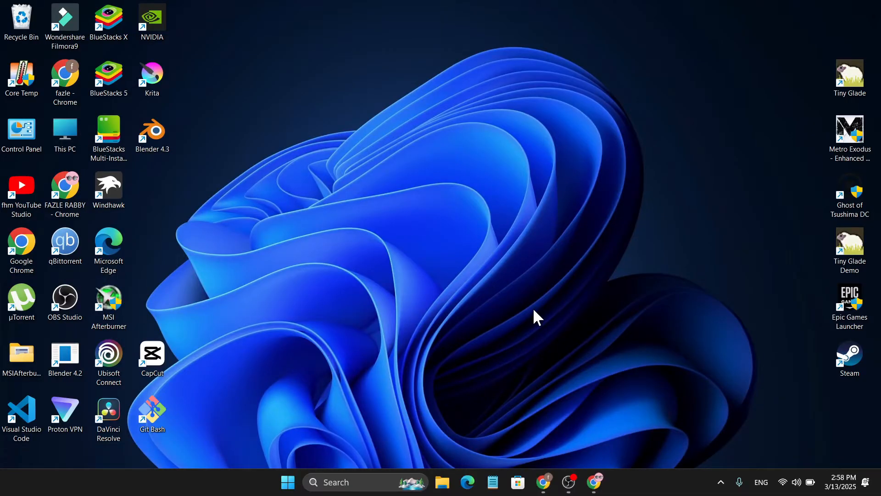
- Launch Google Chrome from the taskbar onto a new tab
{"action": "left_click", "coordinate": [594, 482]}
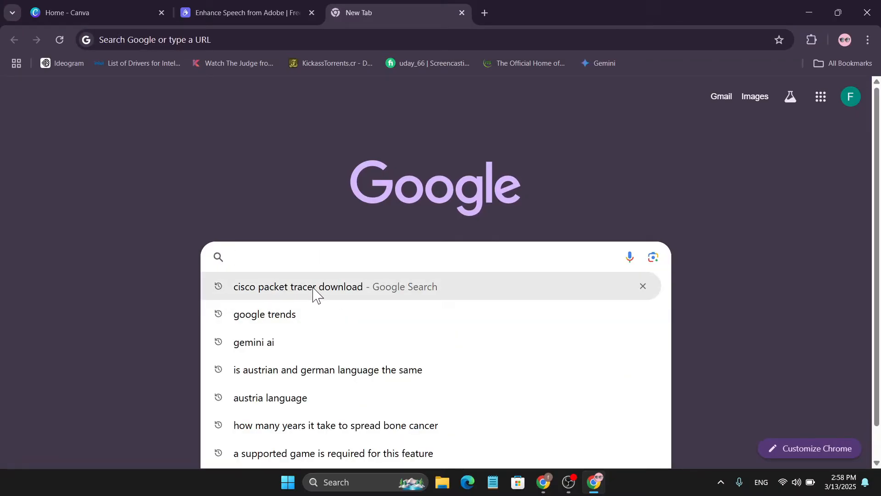
- Search 'cisco packet tracer download' and browse the NetAcad Cisco Packet Tracer page
{"action": "left_click", "coordinate": [308, 286]}
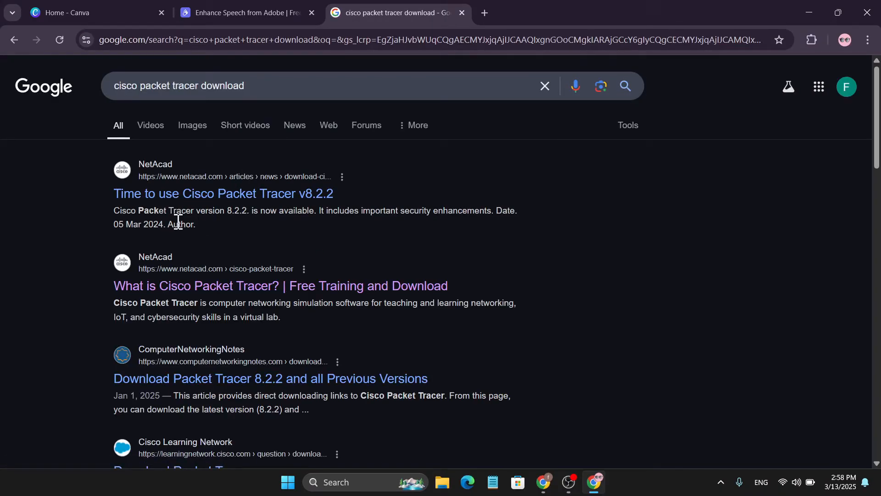
{"action": "mouse_move", "coordinate": [152, 273]}
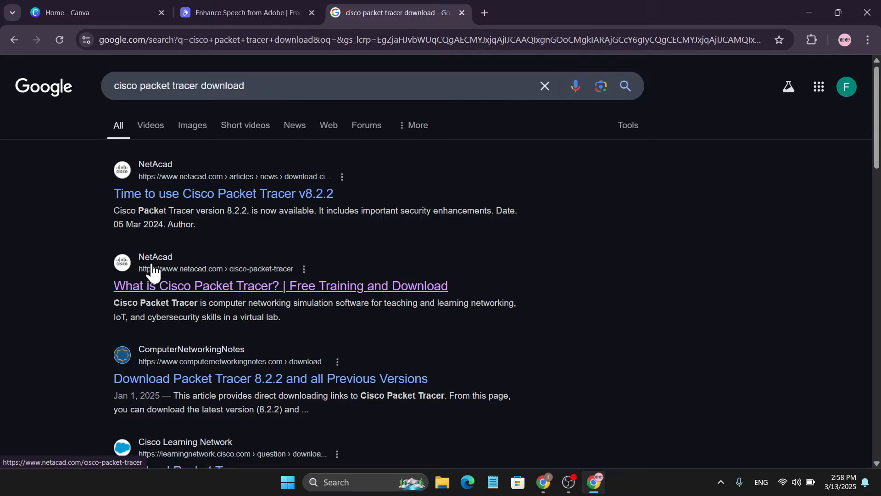
{"action": "mouse_move", "coordinate": [196, 279]}
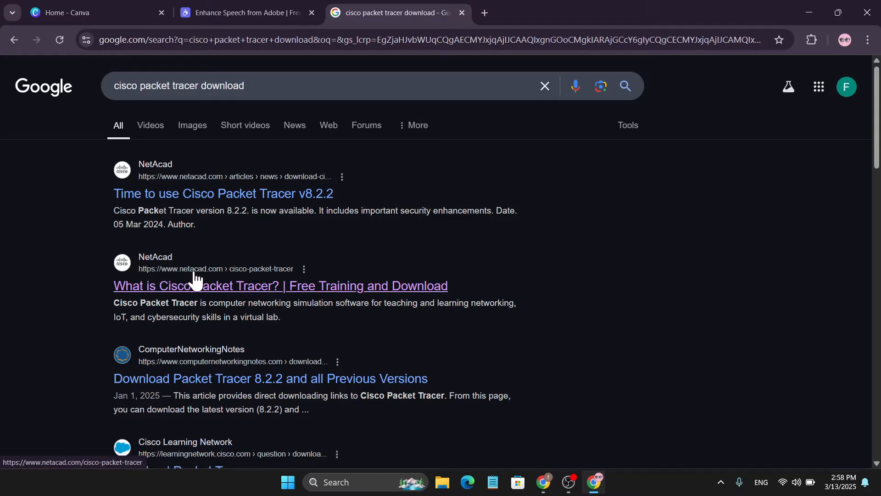
{"action": "mouse_move", "coordinate": [199, 274]}
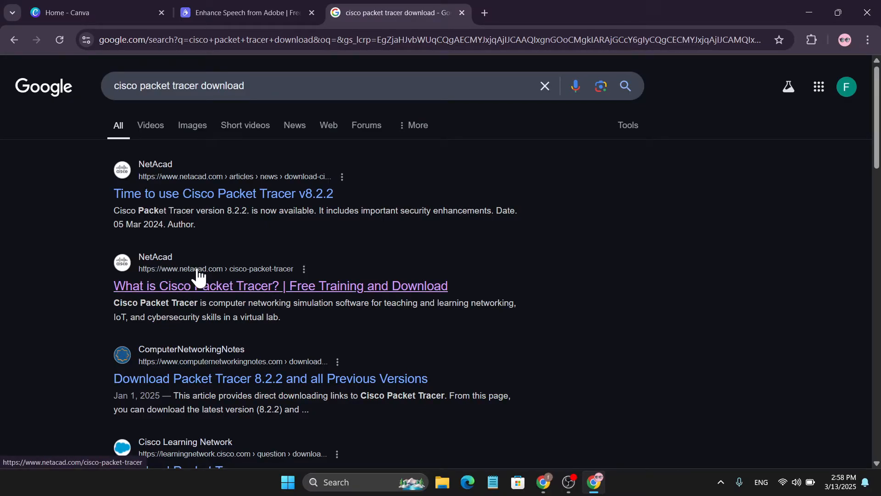
{"action": "mouse_move", "coordinate": [229, 295]}
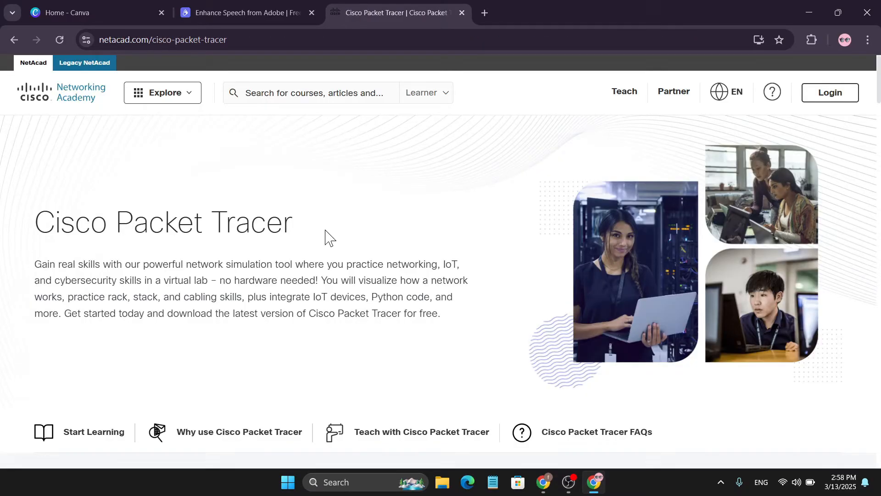
{"action": "scroll", "scroll_direction": "down", "scroll_amount": 3}
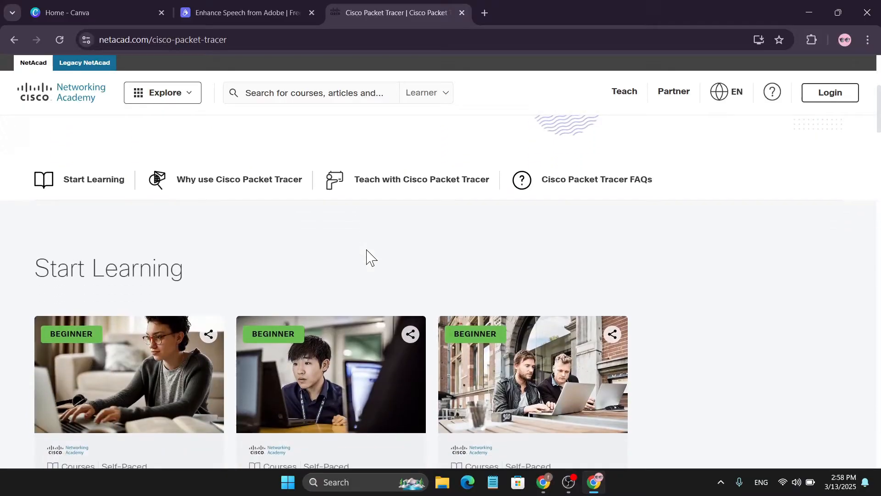
{"action": "scroll", "scroll_direction": "down", "scroll_amount": 3}
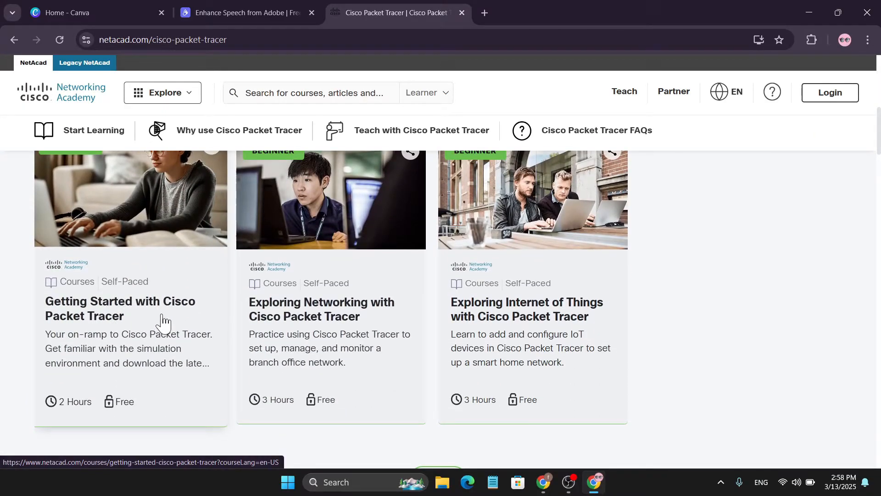
- Open the 'Getting Started with Cisco Packet Tracer' course card
{"action": "left_click", "coordinate": [120, 308]}
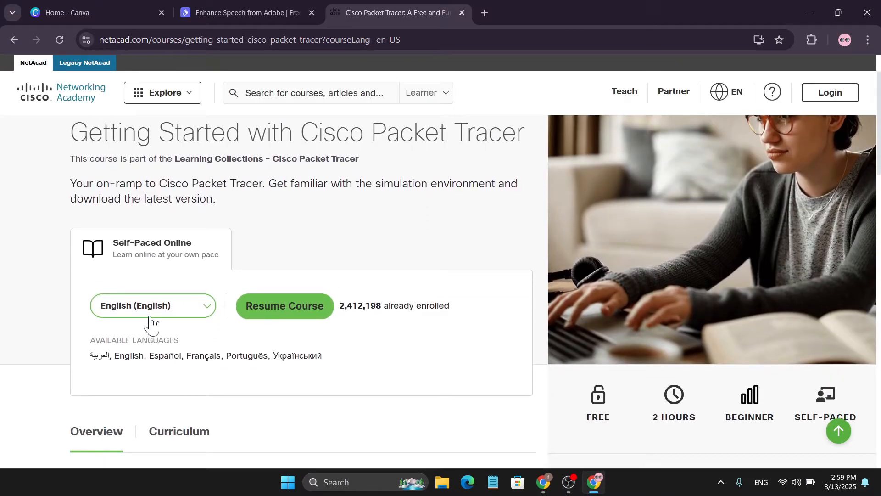
{"action": "mouse_move", "coordinate": [299, 328]}
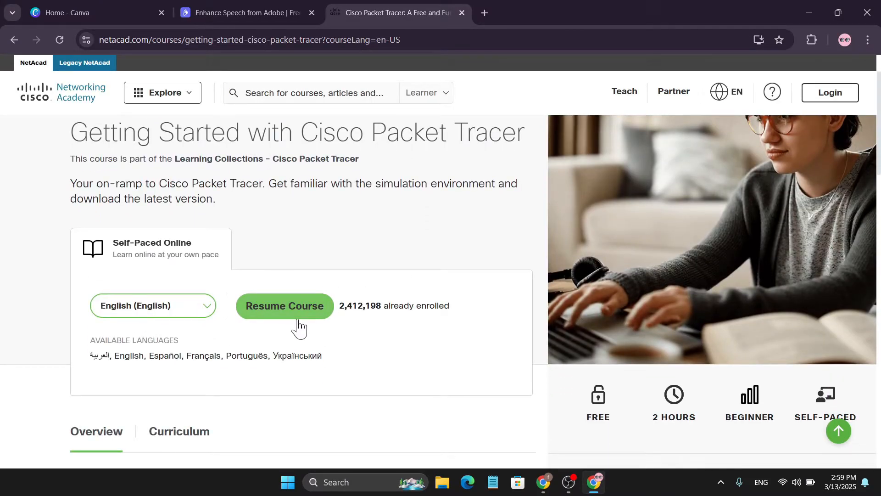
{"action": "mouse_move", "coordinate": [340, 327]}
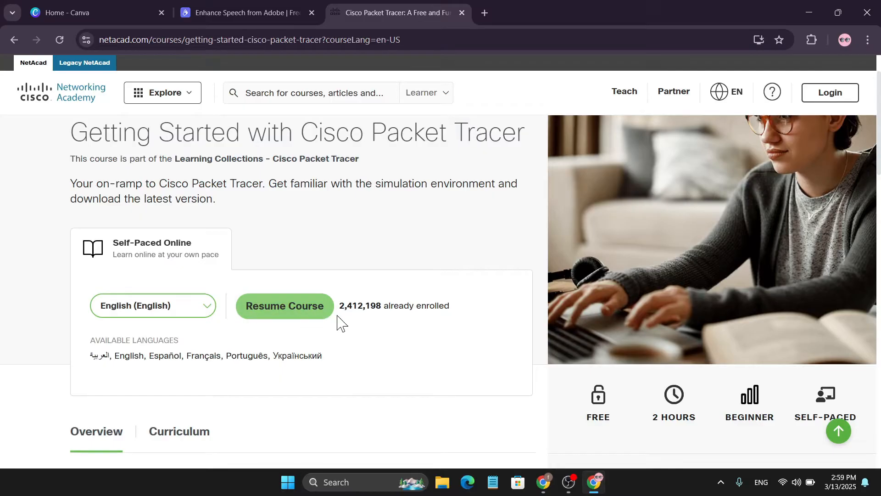
{"action": "mouse_move", "coordinate": [319, 304]}
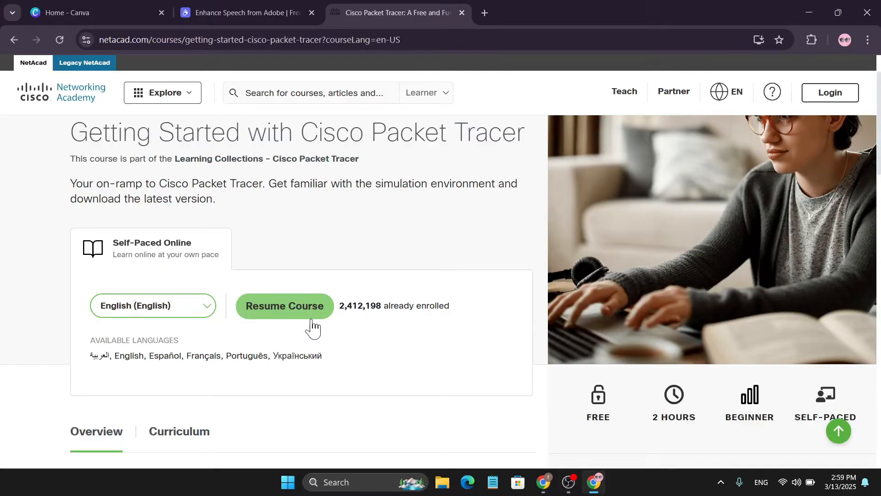
- Resume the course, sign in with the account email, and open lesson 1.0.3 Download Cisco Packet Tracer
{"action": "left_click", "coordinate": [285, 306]}
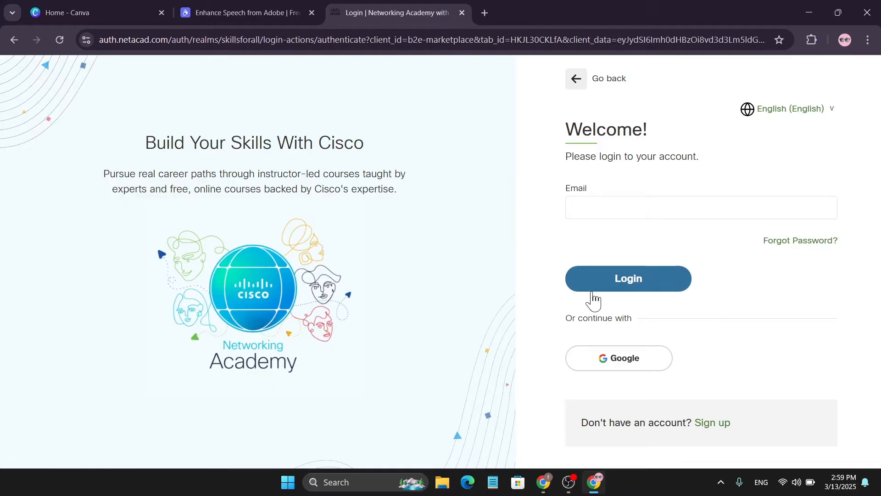
{"action": "mouse_move", "coordinate": [591, 234]}
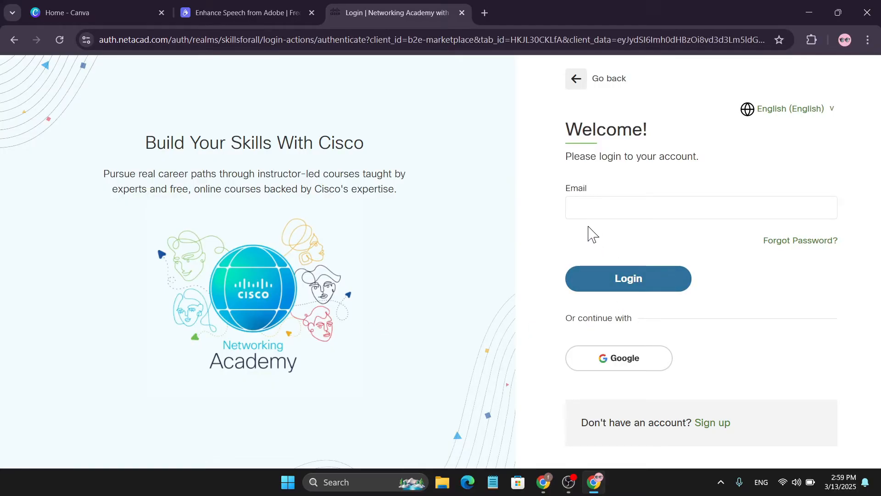
{"action": "left_click", "coordinate": [701, 207]}
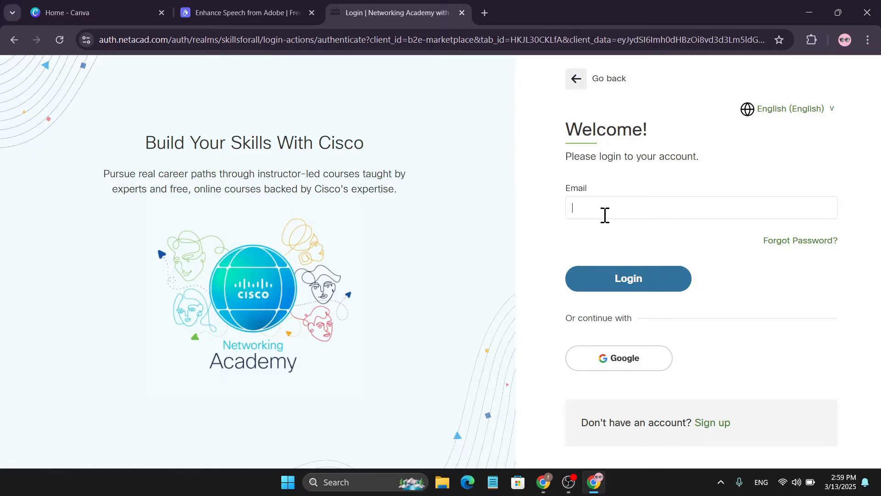
{"action": "mouse_move", "coordinate": [619, 367]}
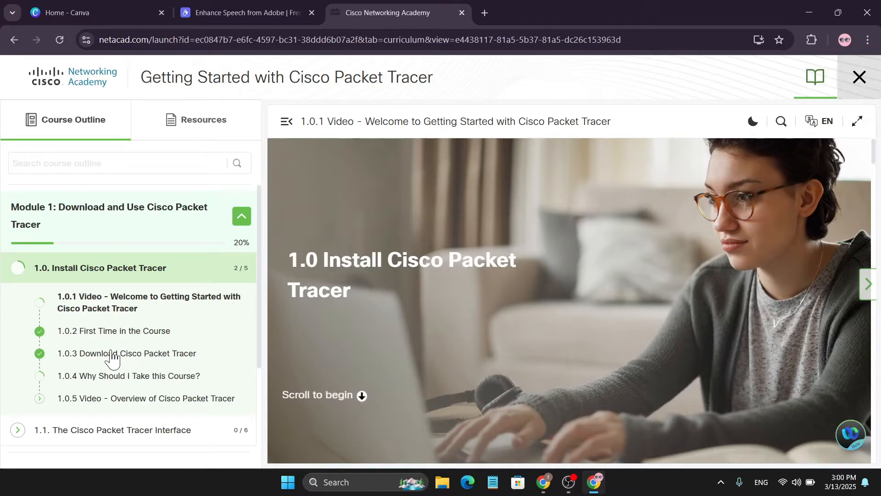
{"action": "left_click", "coordinate": [128, 352]}
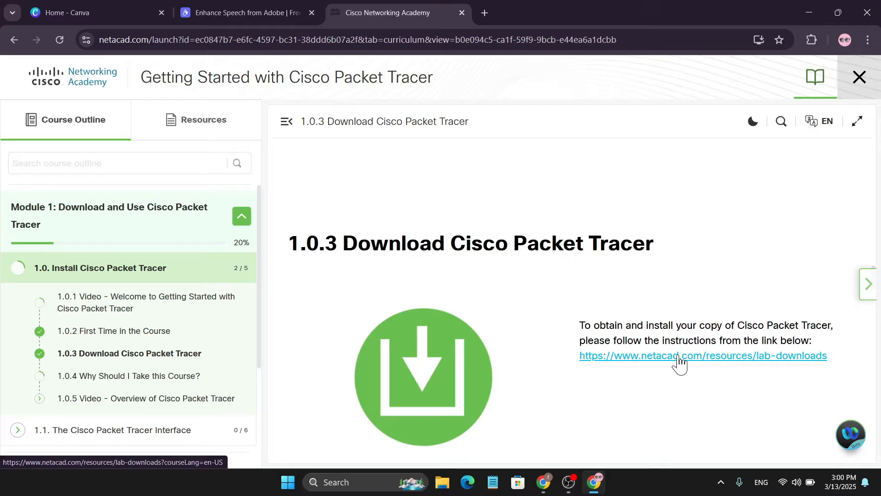
- Start downloading Packet Tracer 8.2.2 Windows 64bit from the Resource Hub and dismiss the downloads panel
{"action": "left_click", "coordinate": [703, 355]}
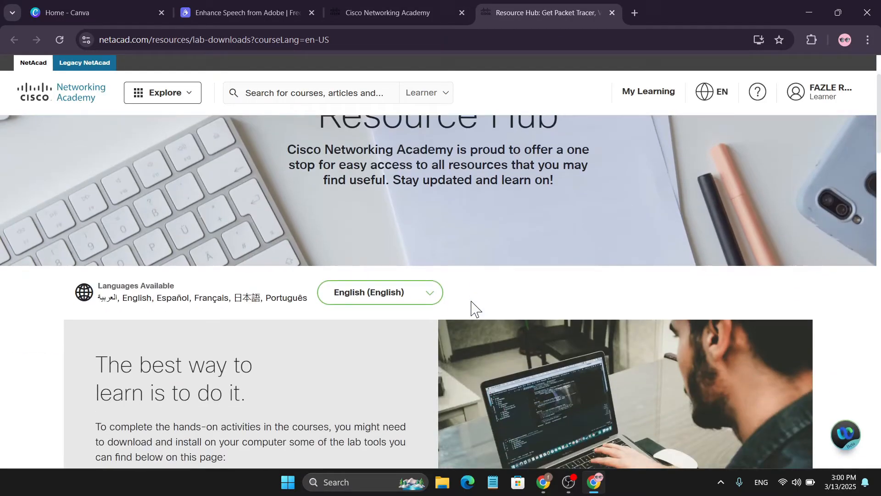
{"action": "scroll", "scroll_direction": "down", "scroll_amount": 3}
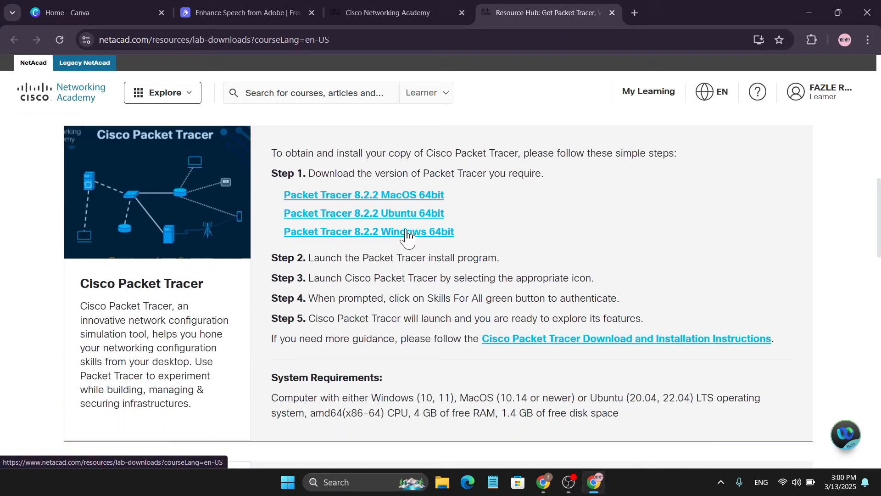
{"action": "mouse_move", "coordinate": [369, 242]}
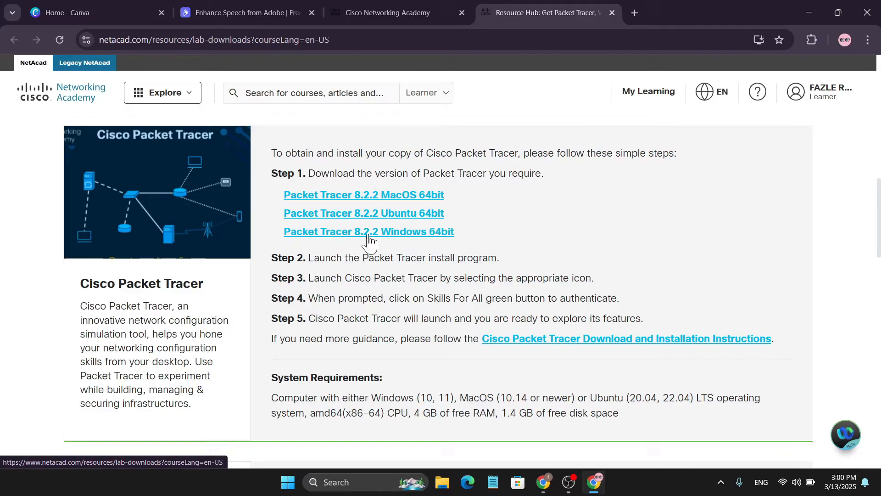
{"action": "mouse_move", "coordinate": [392, 238]}
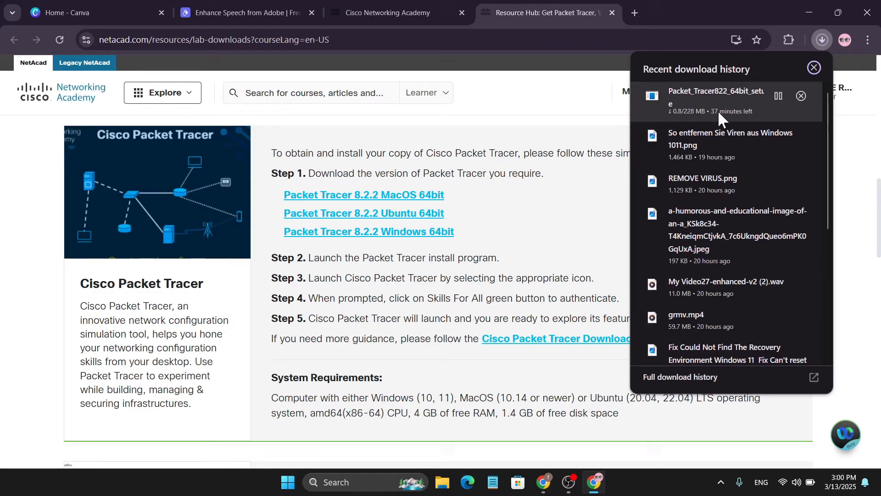
{"action": "left_click", "coordinate": [814, 67]}
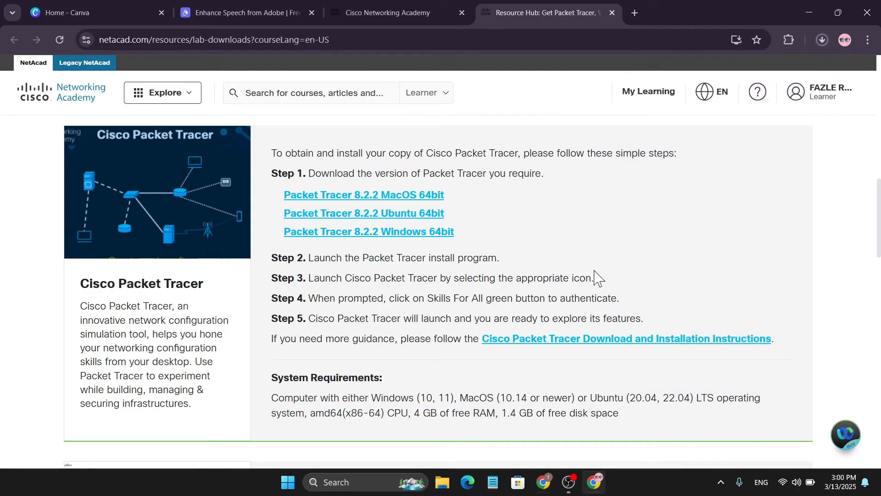
- Run the installer, keeping the default Start Menu folder and desktop shortcut, and begin installing
{"action": "left_click", "coordinate": [821, 39]}
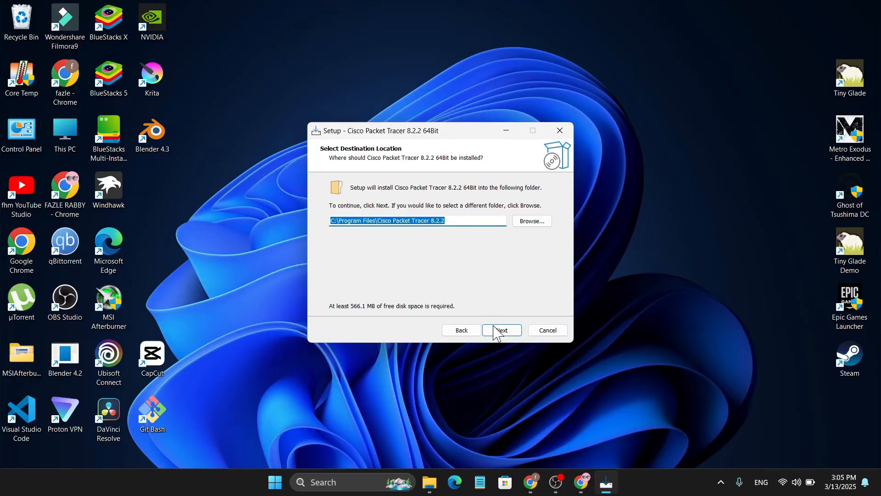
{"action": "left_click", "coordinate": [502, 329]}
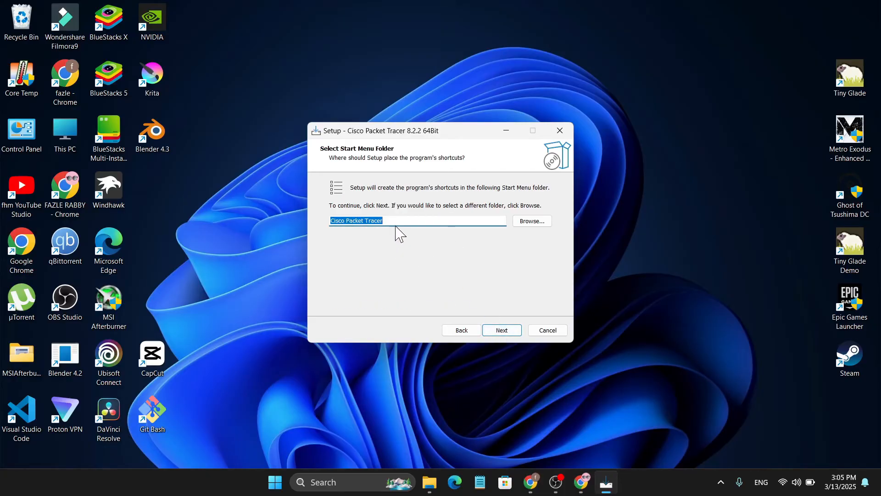
{"action": "left_click", "coordinate": [501, 329]}
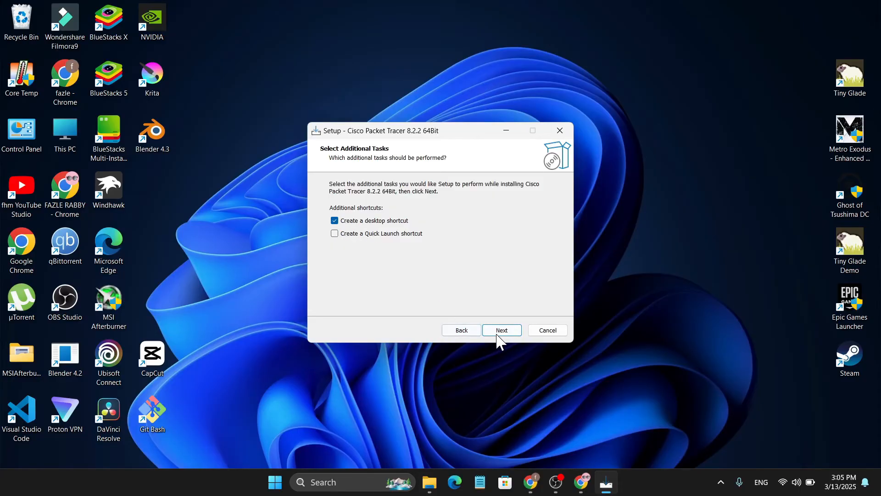
{"action": "left_click", "coordinate": [501, 329]}
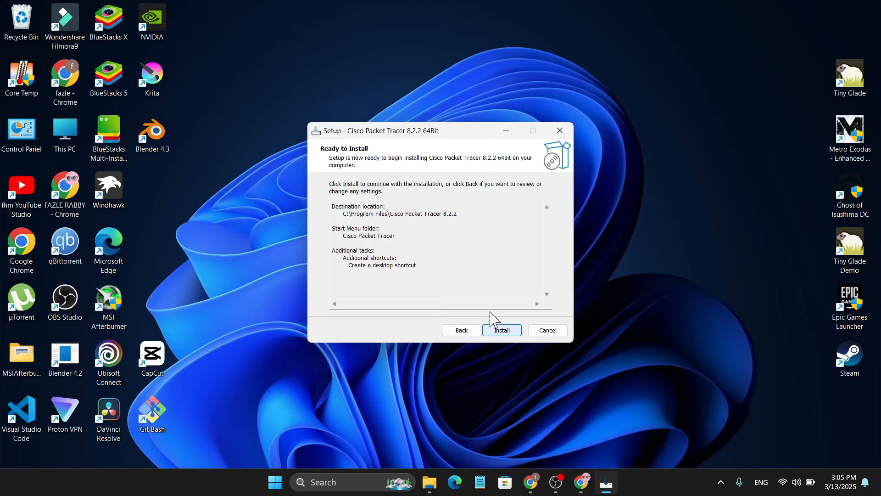
{"action": "left_click", "coordinate": [501, 329]}
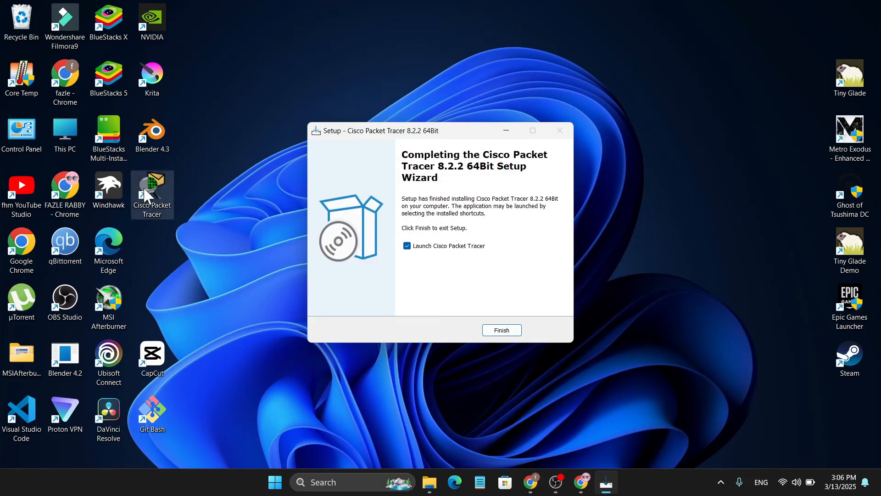
{"action": "mouse_move", "coordinate": [469, 323]}
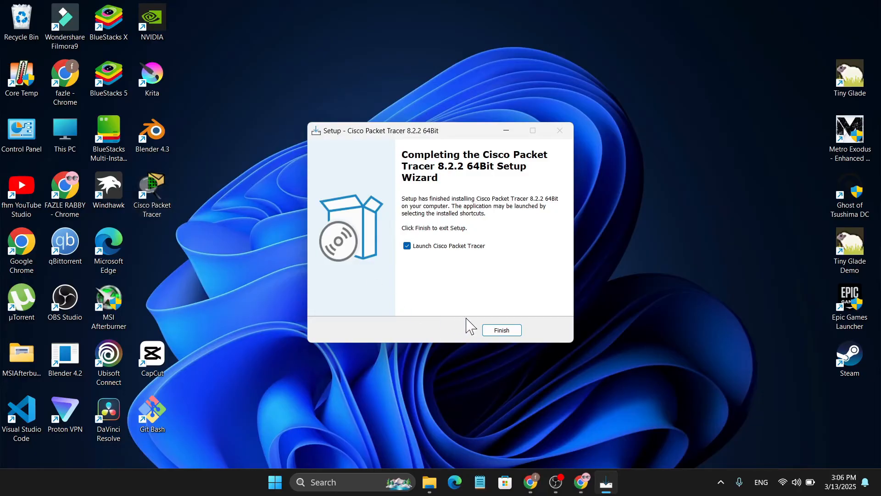
- Uncheck 'Launch Cisco Packet Tracer' and finish the setup wizard
{"action": "left_click", "coordinate": [407, 246]}
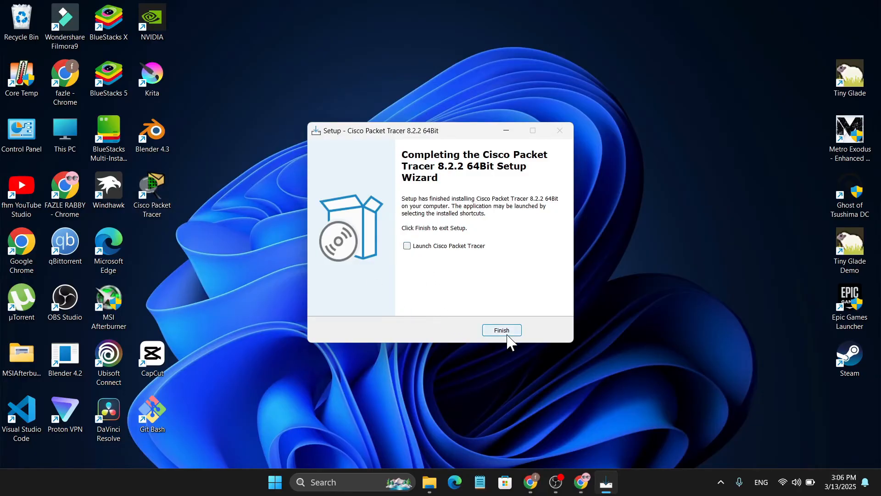
{"action": "left_click", "coordinate": [501, 329]}
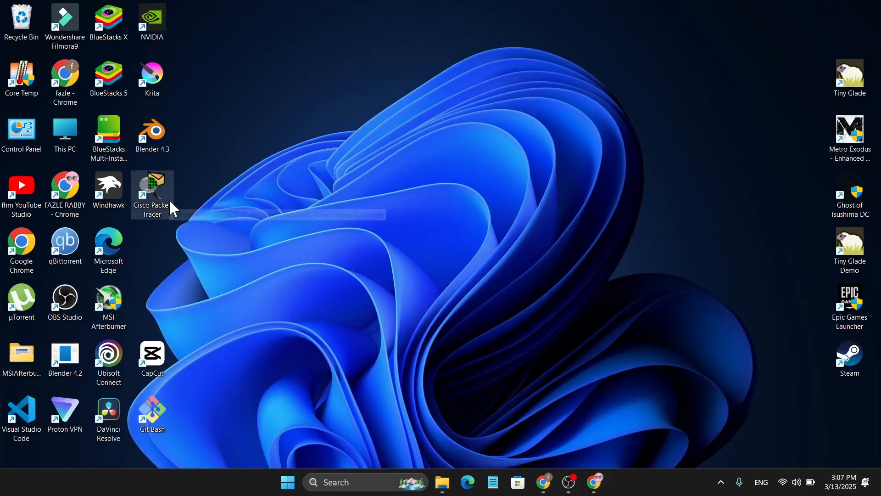
{"action": "mouse_move", "coordinate": [151, 200]}
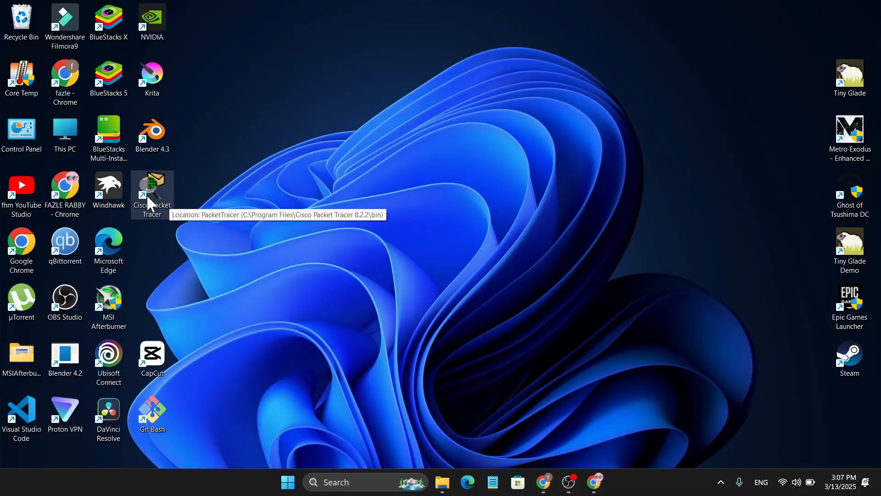
- Launch Packet Tracer from the desktop, accept multi-user mode, and allow firewall access
{"action": "double_click", "coordinate": [152, 186]}
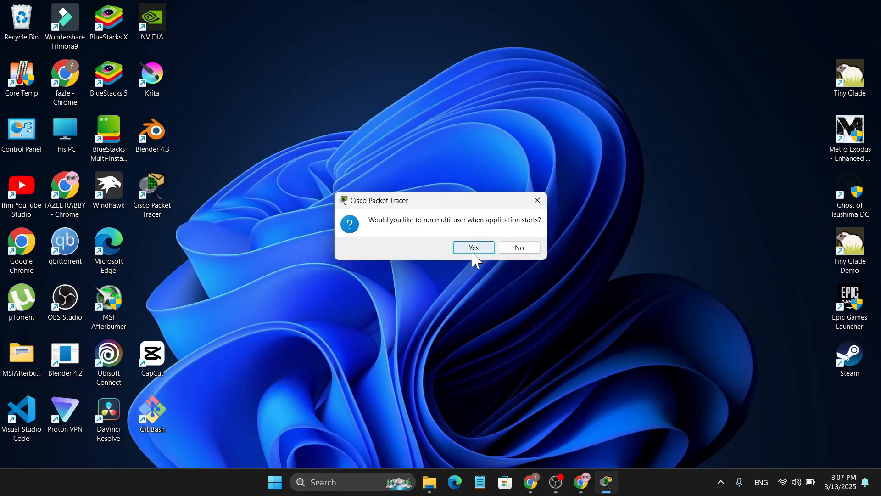
{"action": "left_click", "coordinate": [473, 248]}
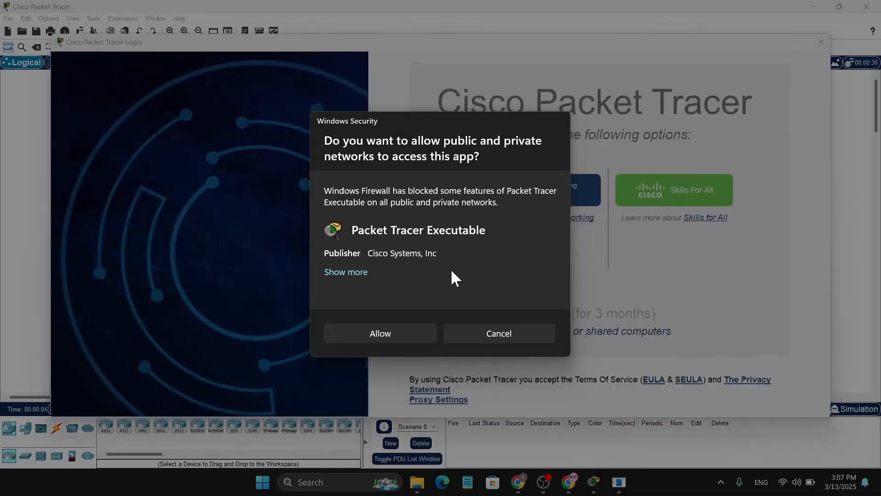
{"action": "left_click", "coordinate": [380, 334]}
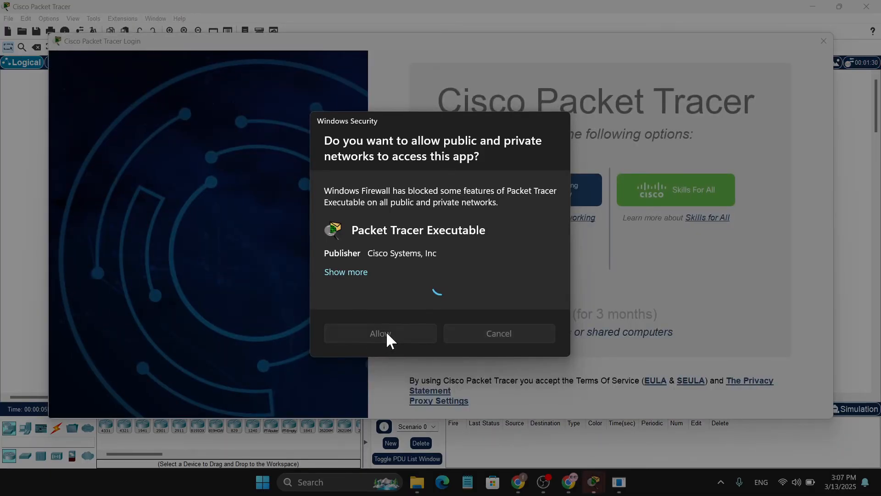
{"action": "left_click", "coordinate": [380, 333]}
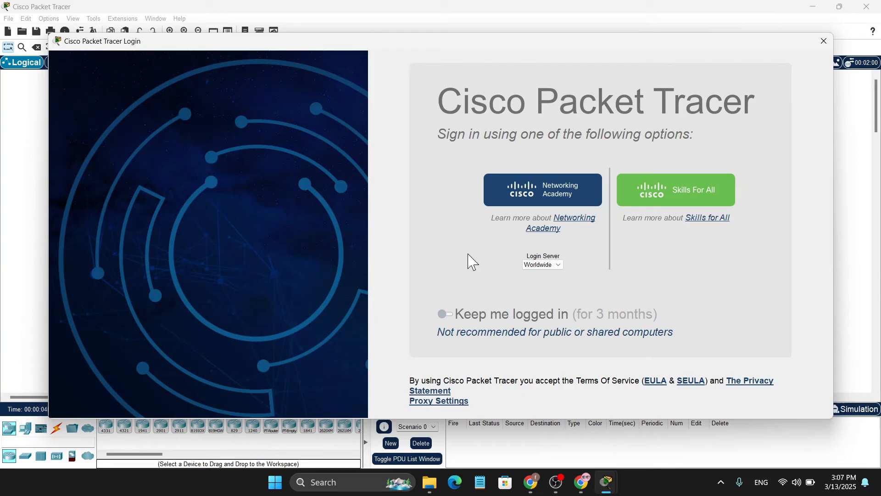
{"action": "mouse_move", "coordinate": [560, 211]}
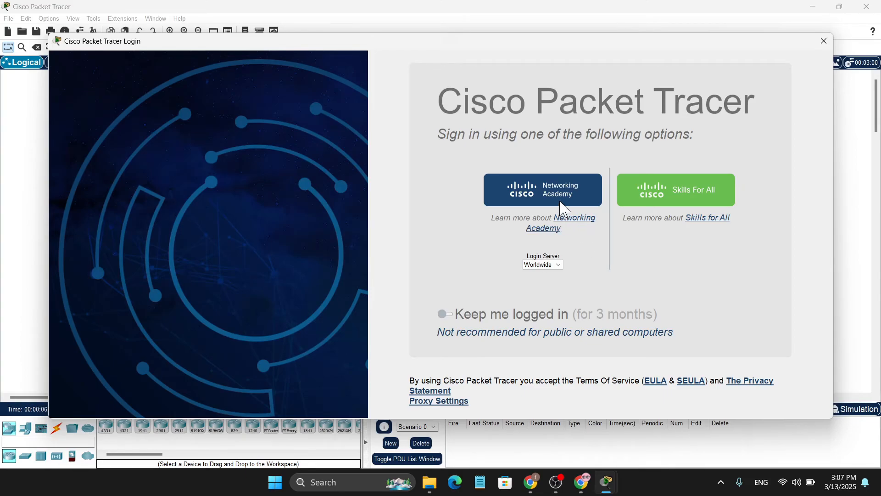
{"action": "mouse_move", "coordinate": [692, 219]}
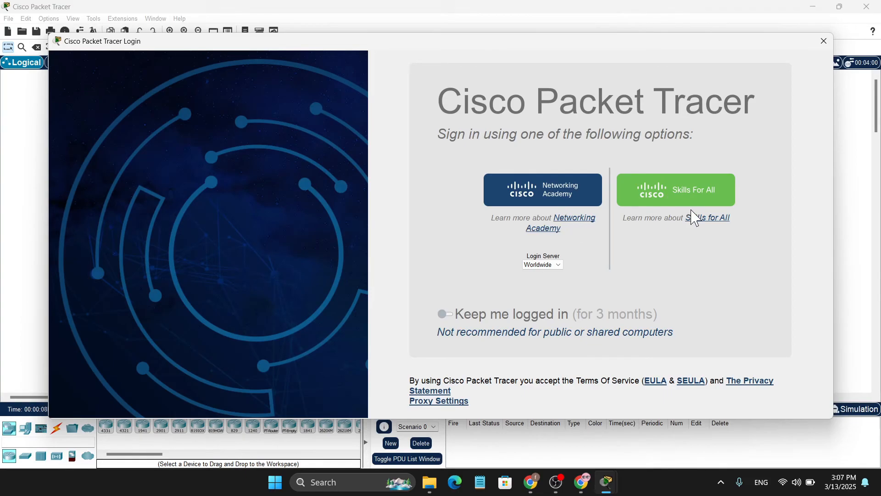
{"action": "mouse_move", "coordinate": [660, 191]}
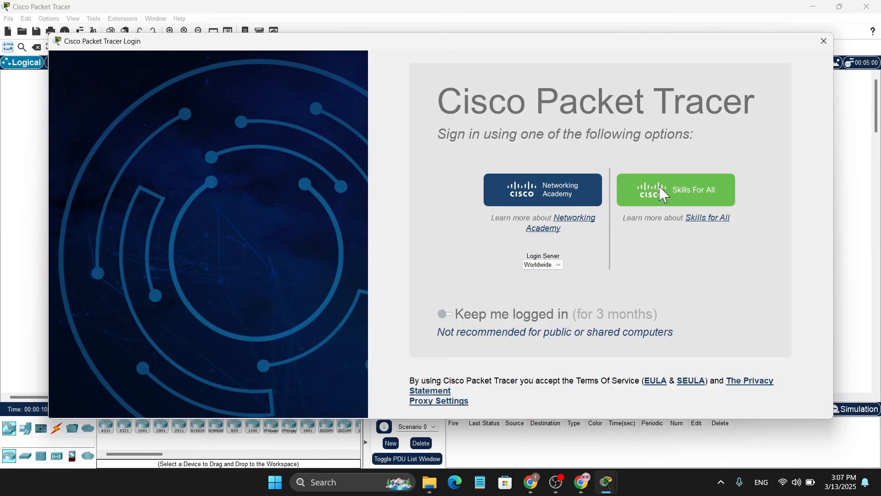
- Choose Skills For All as the sign-in method
{"action": "left_click", "coordinate": [676, 189]}
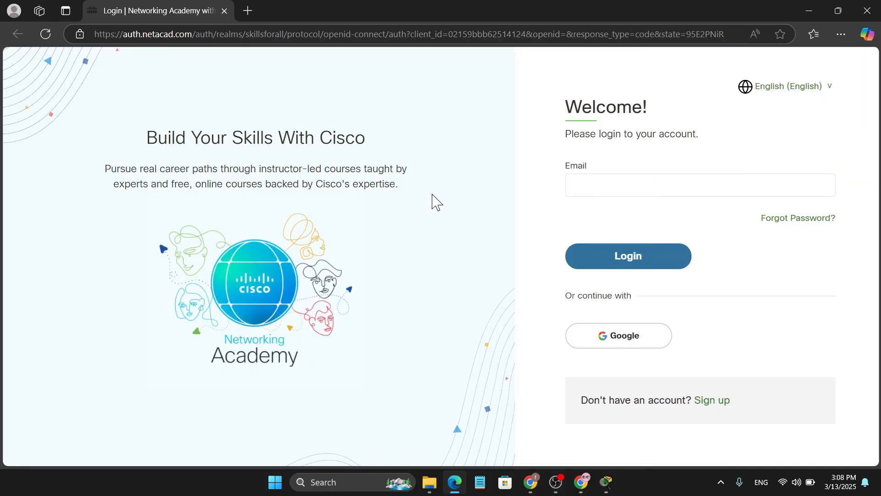
{"action": "mouse_move", "coordinate": [620, 349]}
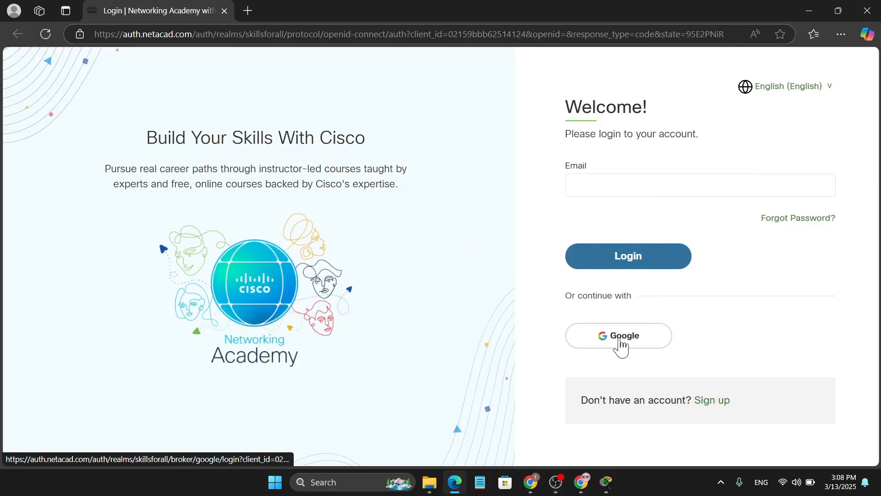
- Sign in to Networking Academy using 'Continue with Google'
{"action": "left_click", "coordinate": [618, 335]}
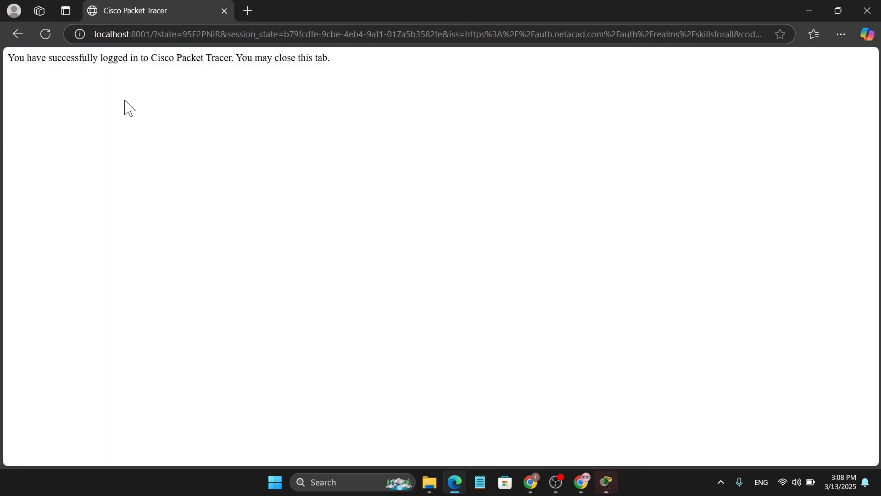
{"action": "mouse_move", "coordinate": [734, 60]}
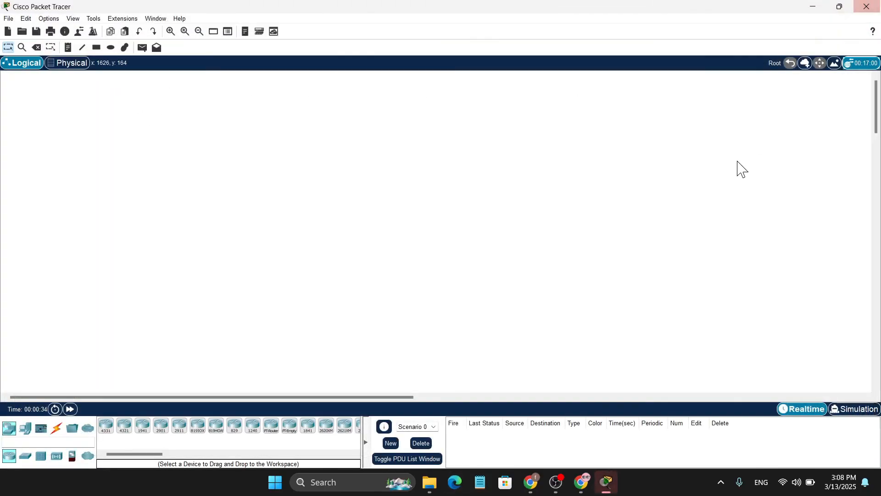
{"action": "mouse_move", "coordinate": [322, 220]}
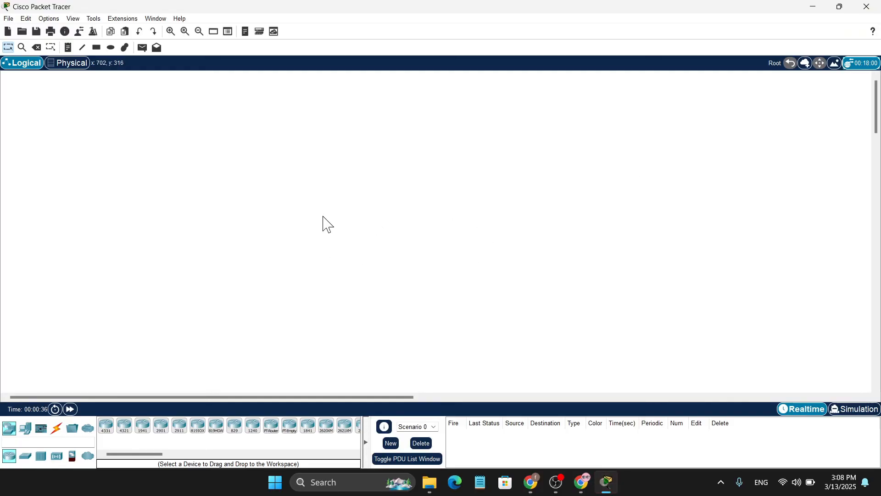
{"action": "mouse_move", "coordinate": [215, 426]}
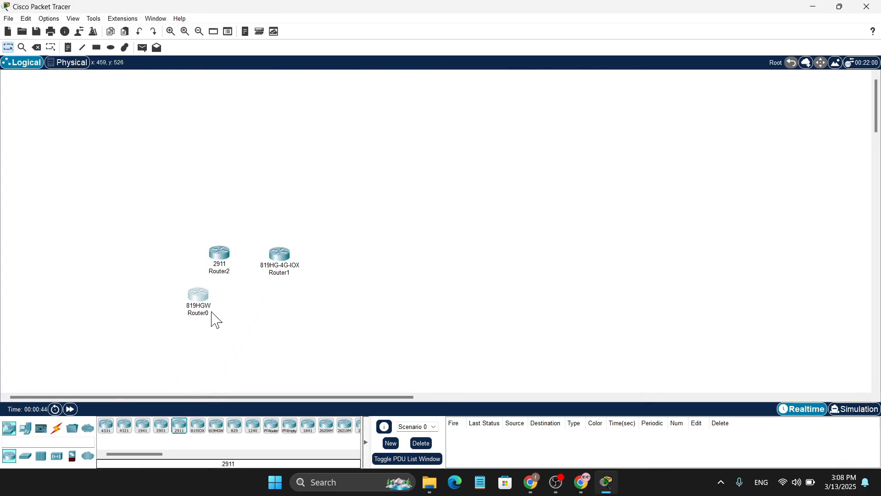
- Inspect Router2's device details window and close it, leaving the three routers on the workspace
{"action": "double_click", "coordinate": [218, 253]}
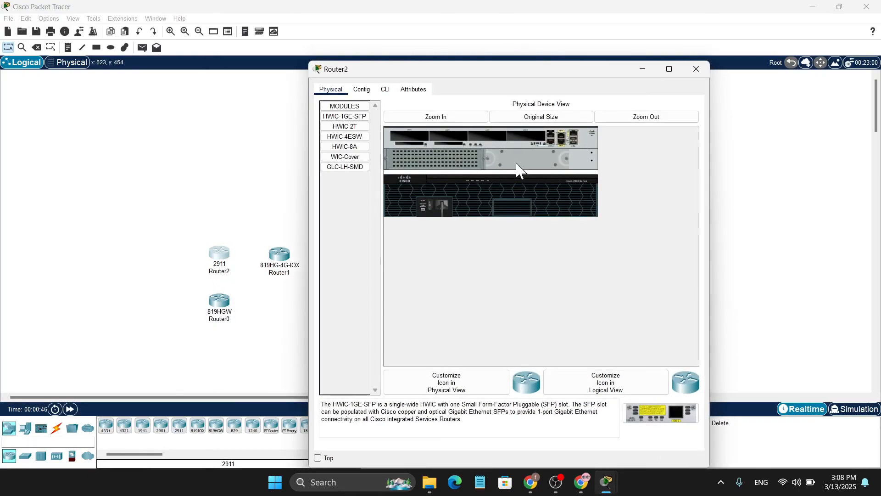
{"action": "left_click", "coordinate": [695, 68]}
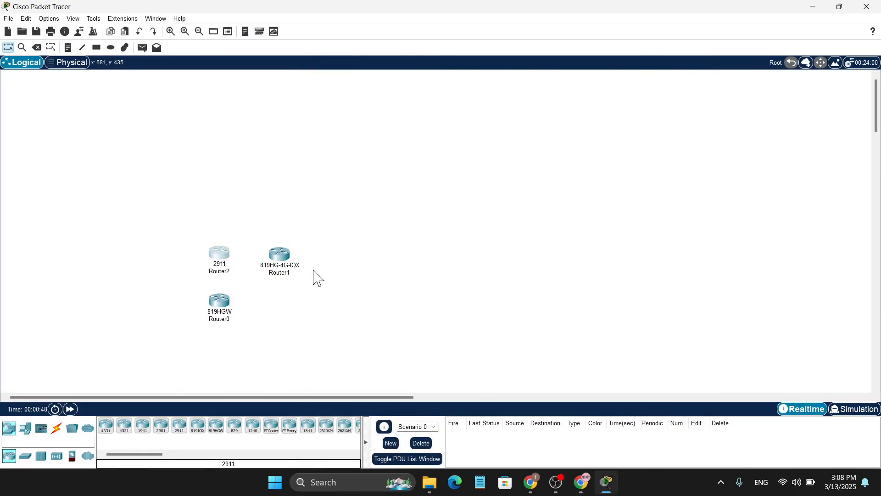
{"action": "mouse_move", "coordinate": [384, 309]}
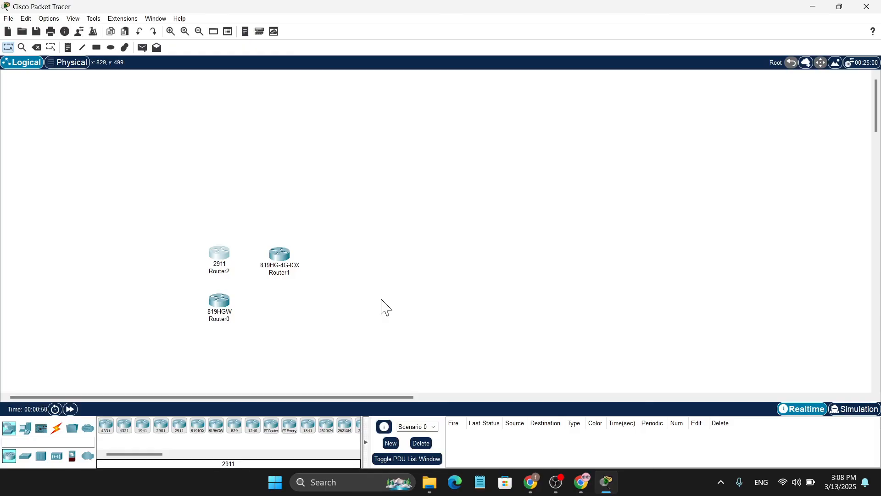